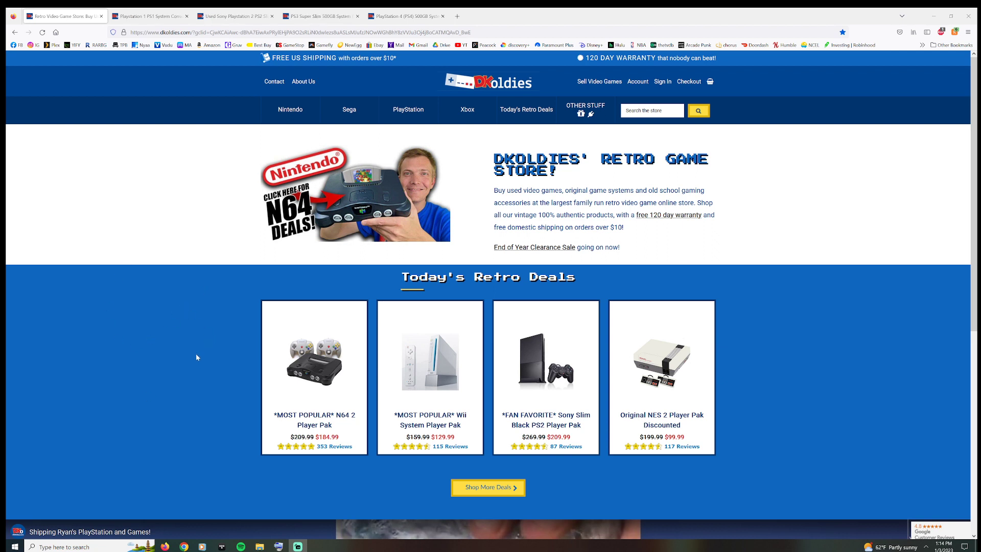
mouse_move(240, 331)
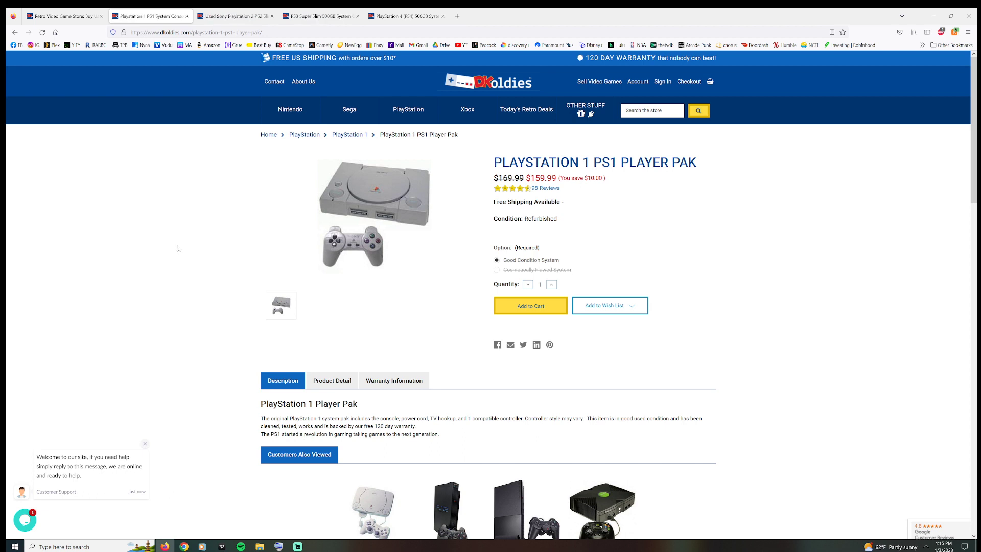
- Compare the cosmetically flawed PS1 price, keep Good Condition, and switch to the Sony Slim PS2 listing
scroll("down", 3)
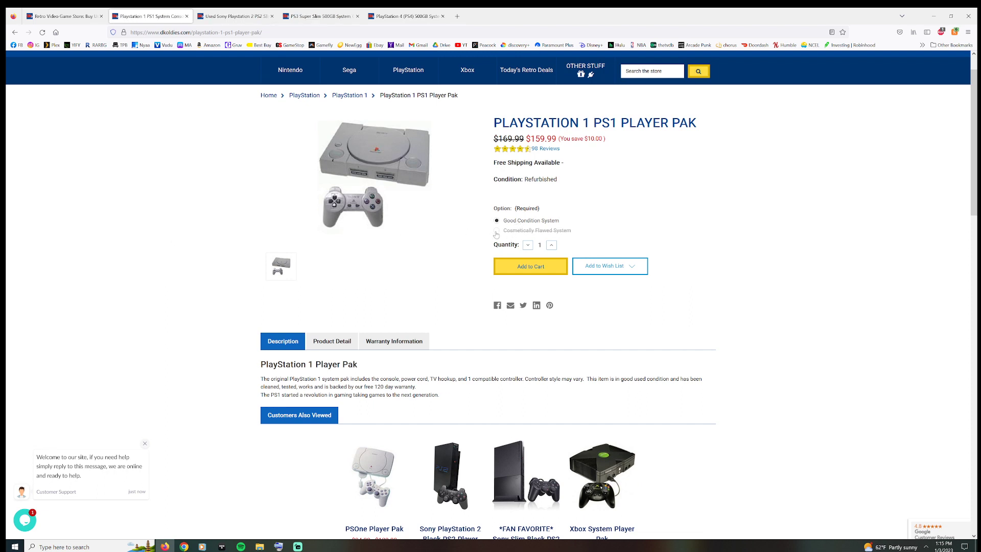
left_click(496, 229)
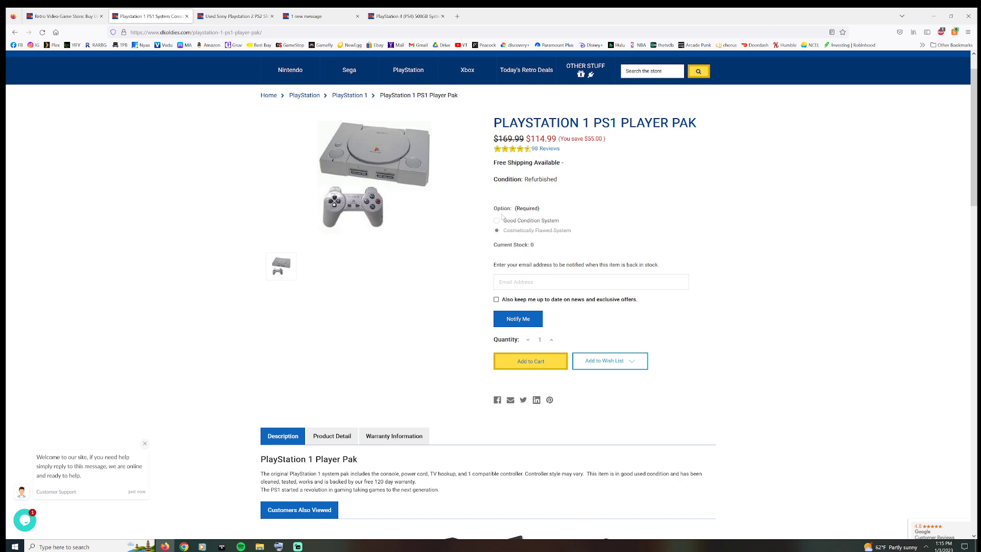
left_click(497, 221)
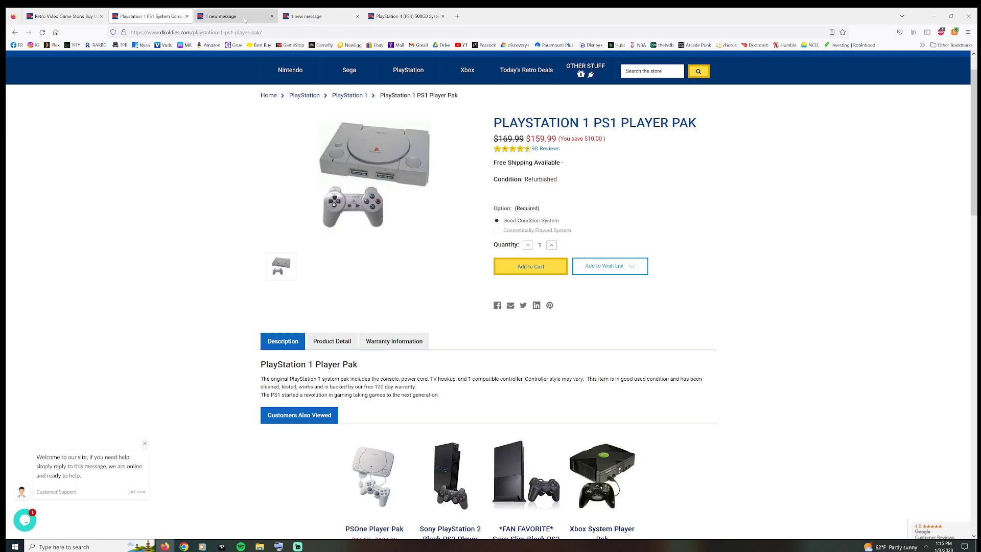
left_click(525, 473)
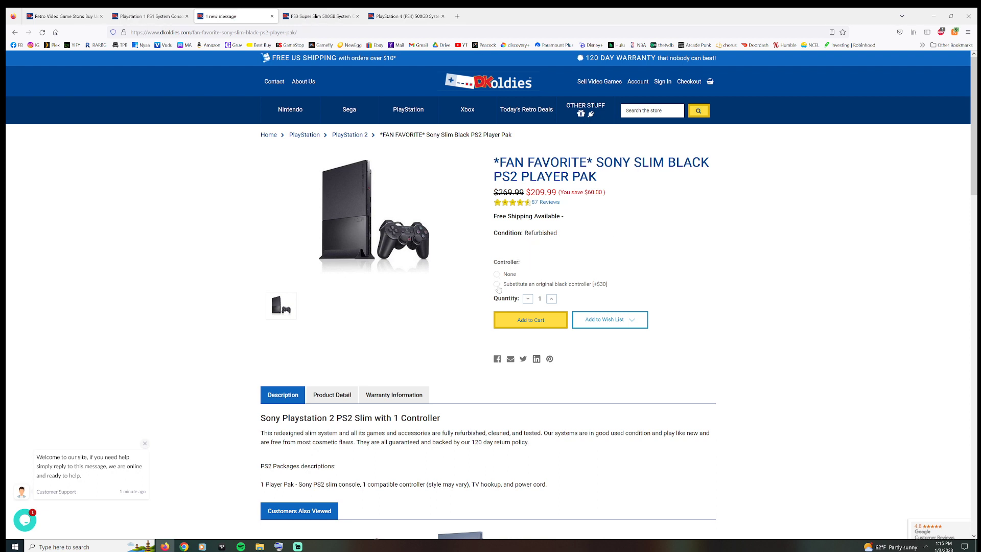
- Price the PS2 pak at $239.99 with an original black controller, then return to the $159.99 PS1 Player Pak
left_click(497, 283)
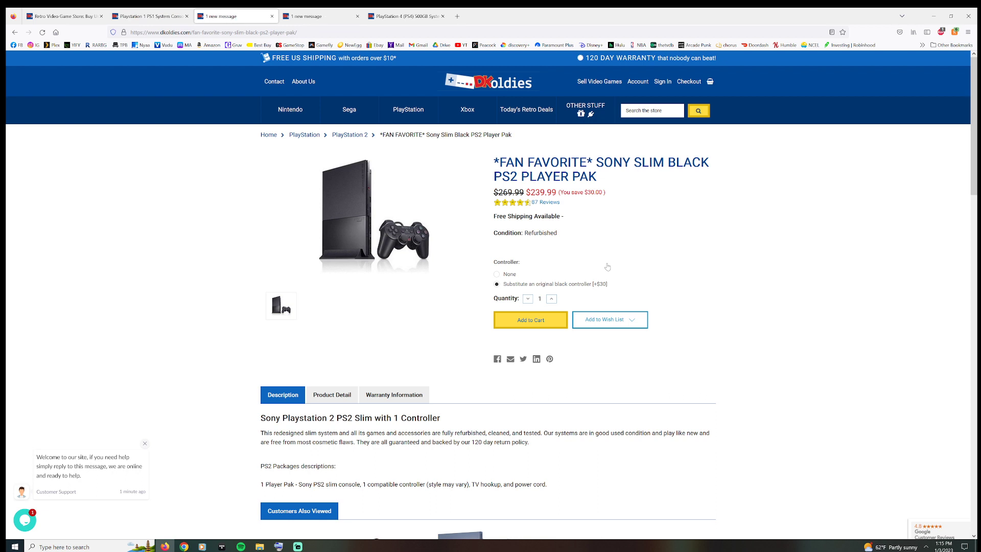
mouse_move(585, 271)
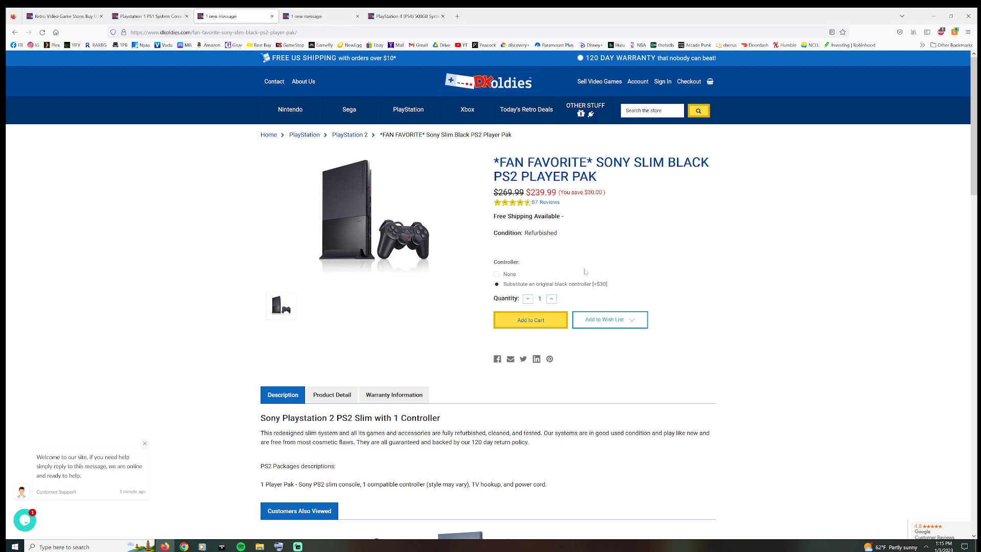
left_click(149, 15)
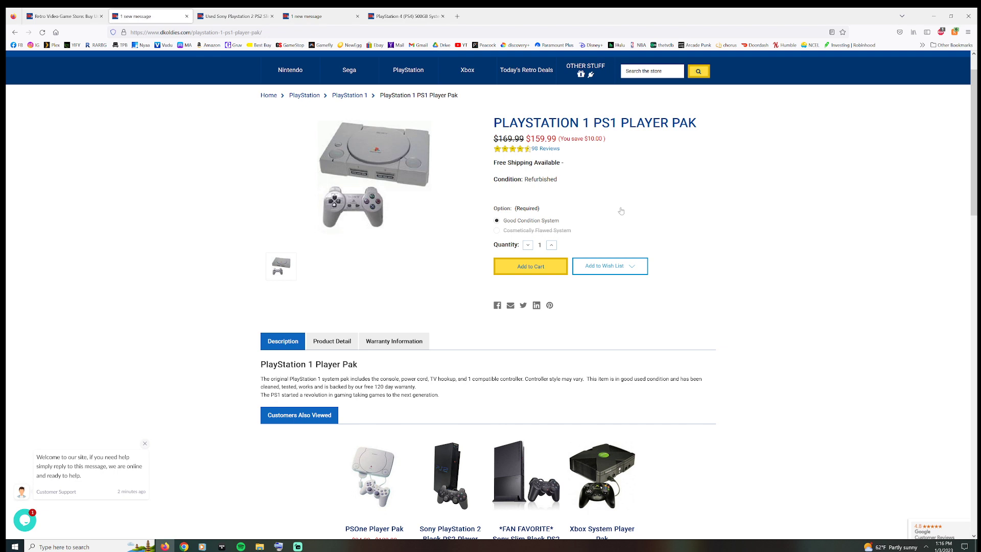
mouse_move(440, 175)
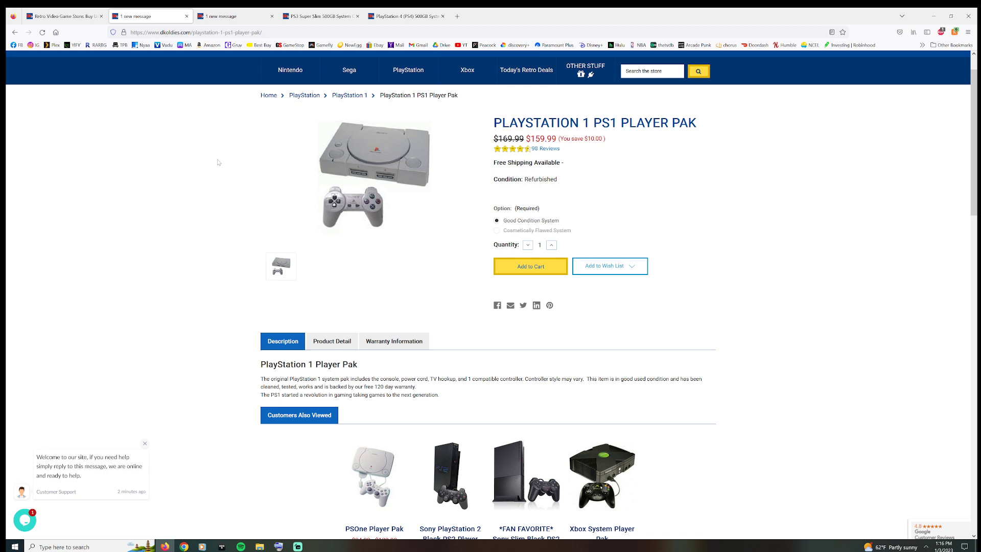
- Move through the PS2 tab to the PlayStation 3 Super Slim 500GB listing at $289.99
left_click(235, 15)
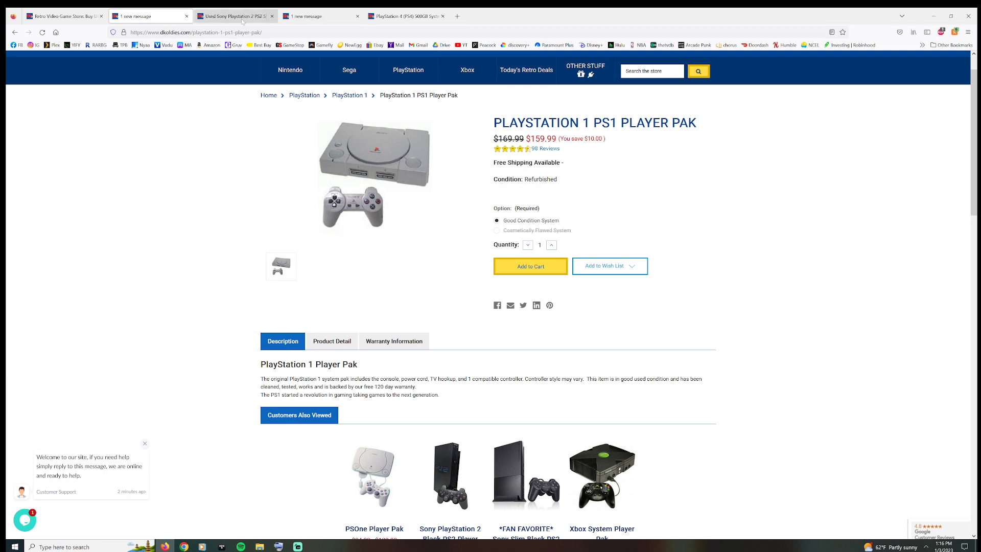
left_click(525, 475)
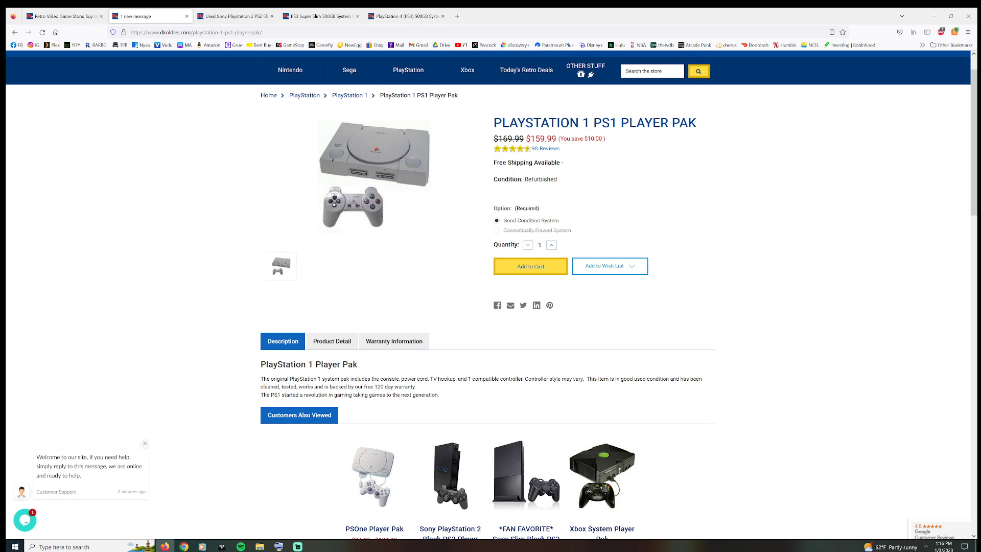
left_click(525, 475)
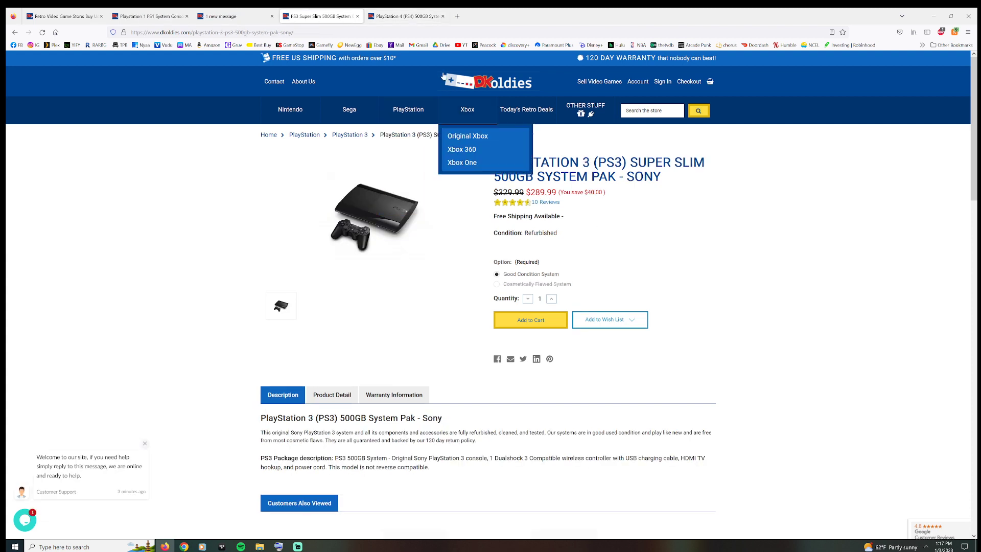
left_click(406, 15)
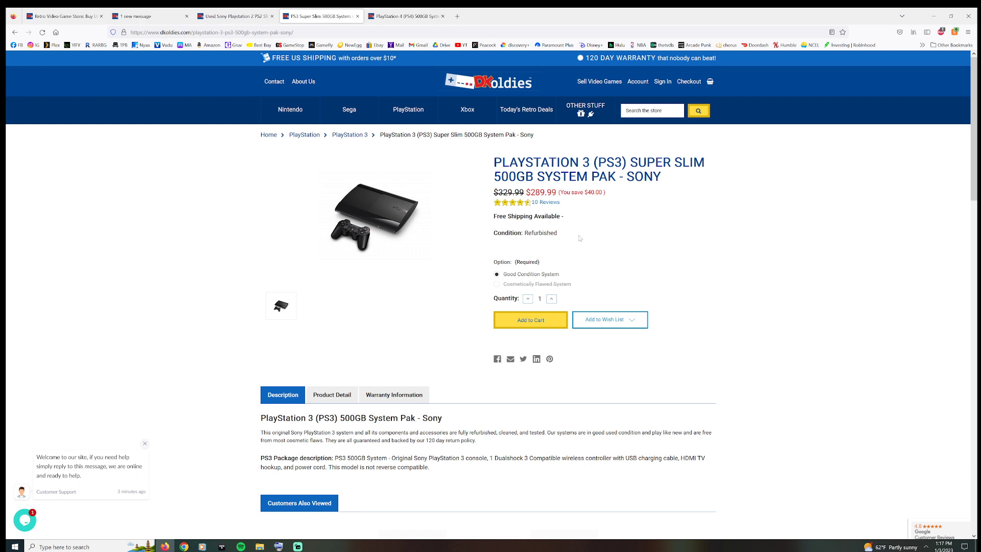
left_click(405, 15)
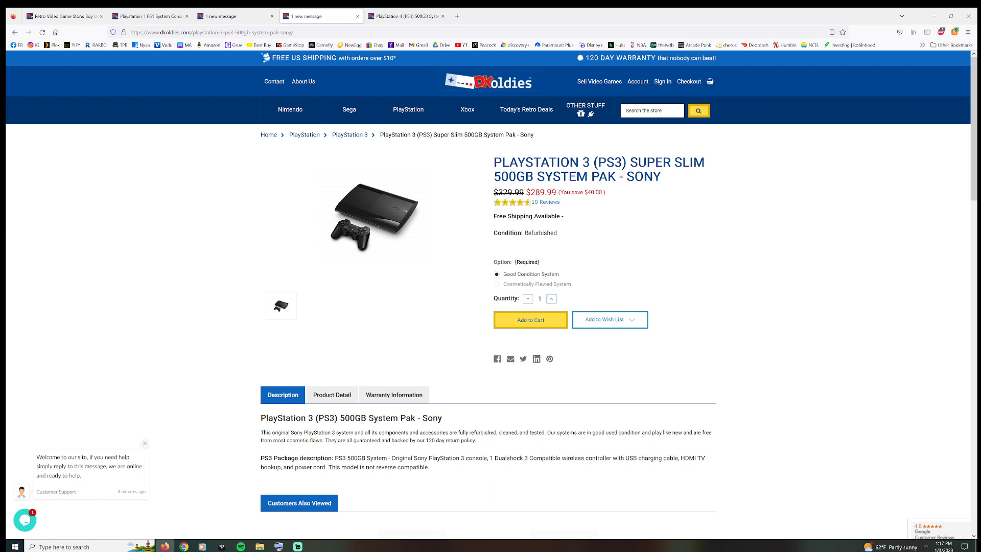
- Revisit the Sony Slim PS2 pak with the original black controller, then view the PS3 Super Slim listing
left_click(235, 16)
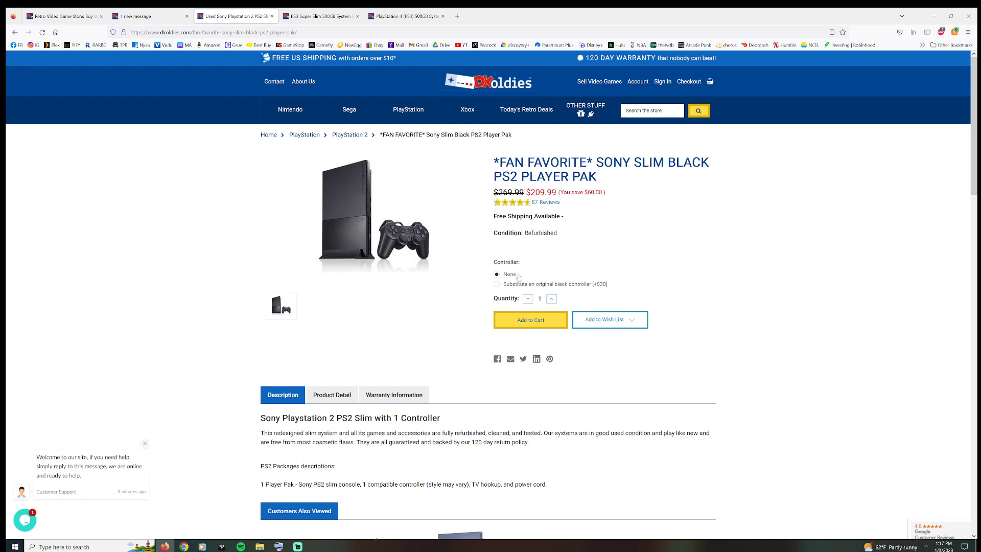
left_click(497, 283)
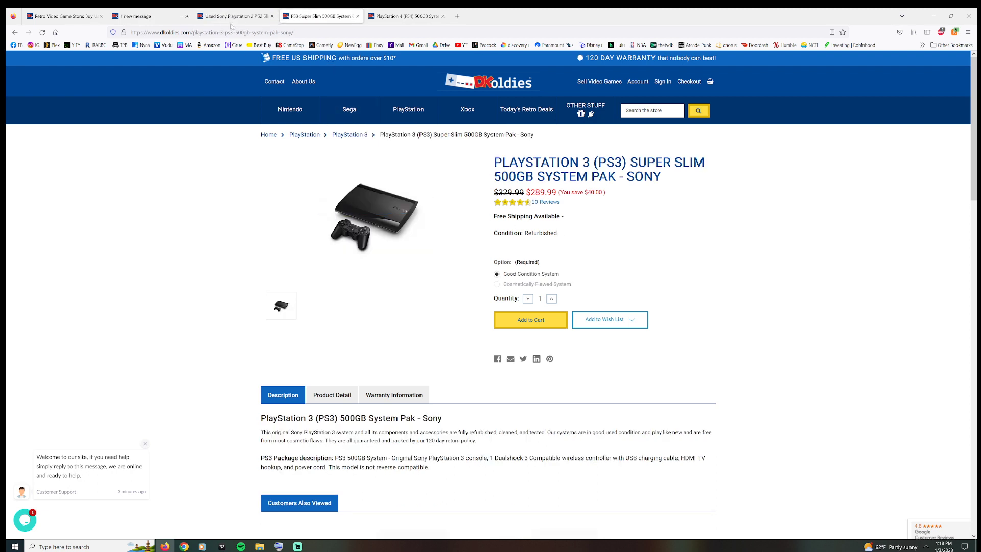
left_click(235, 15)
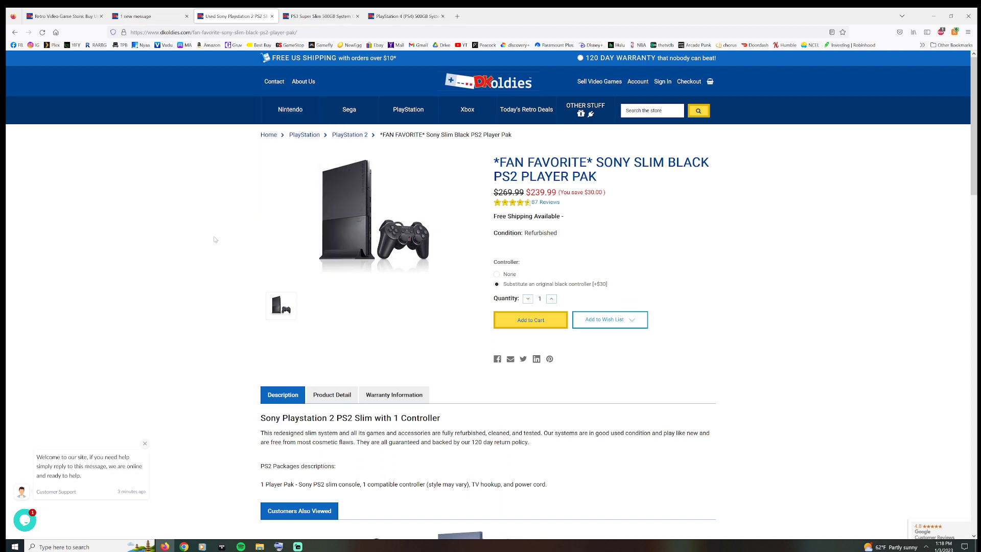
left_click(320, 16)
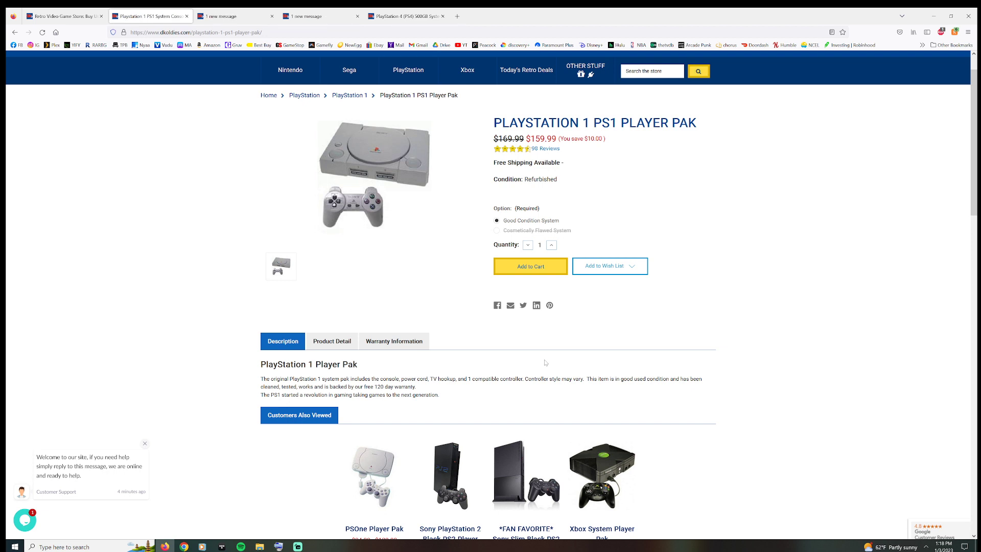
- Check the PlayStation 4 Standard 500GB pak at $289.99 and end on the PS3 Super Slim page
scroll("up", 3)
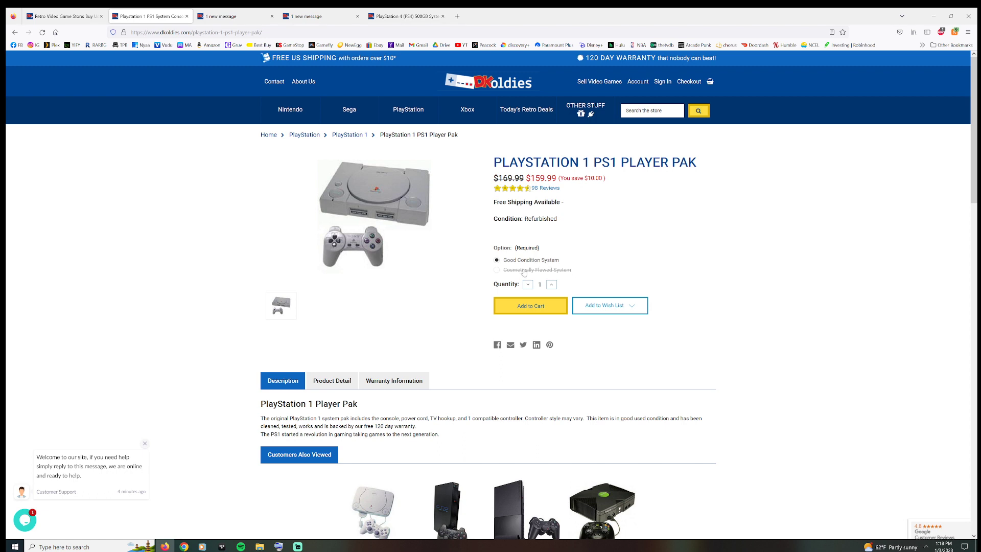
mouse_move(691, 256)
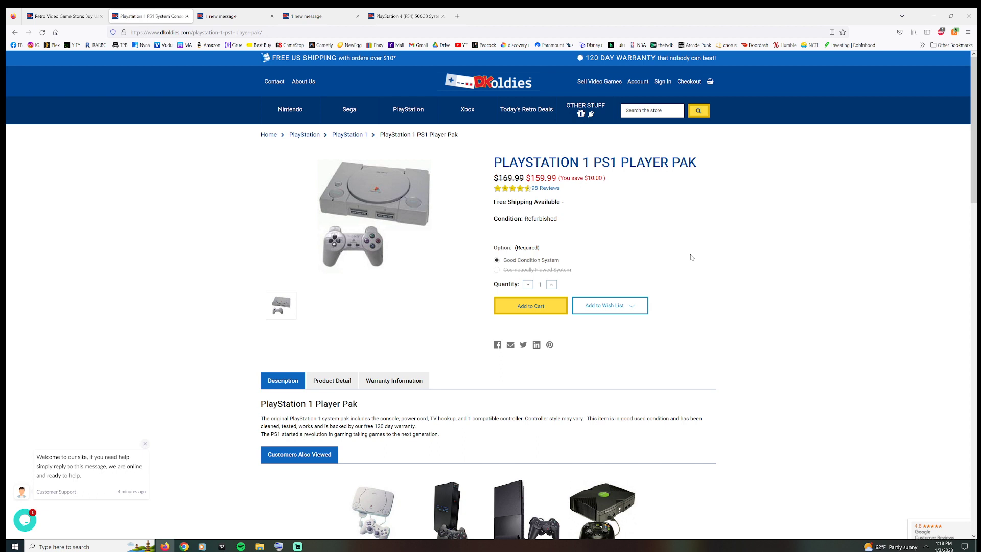
mouse_move(525, 274)
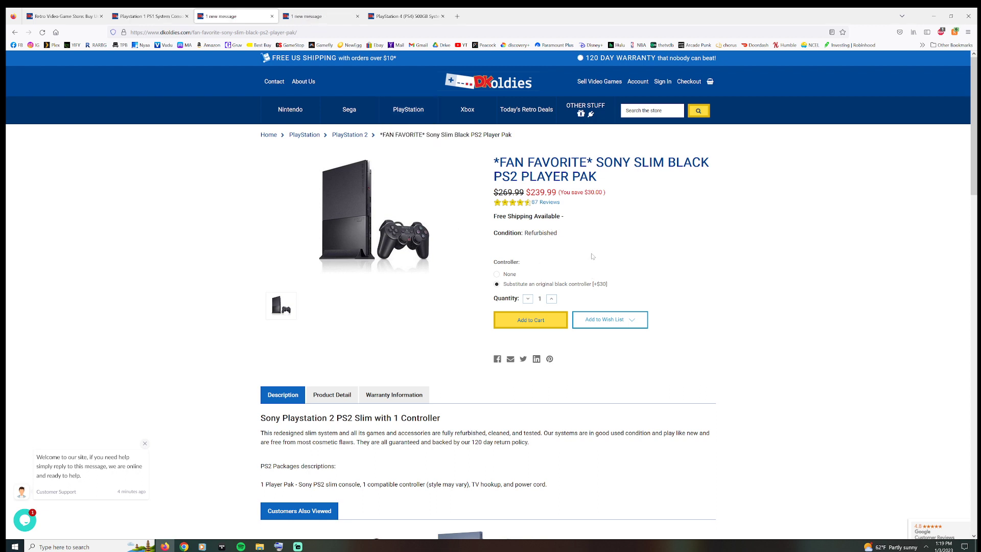
left_click(405, 15)
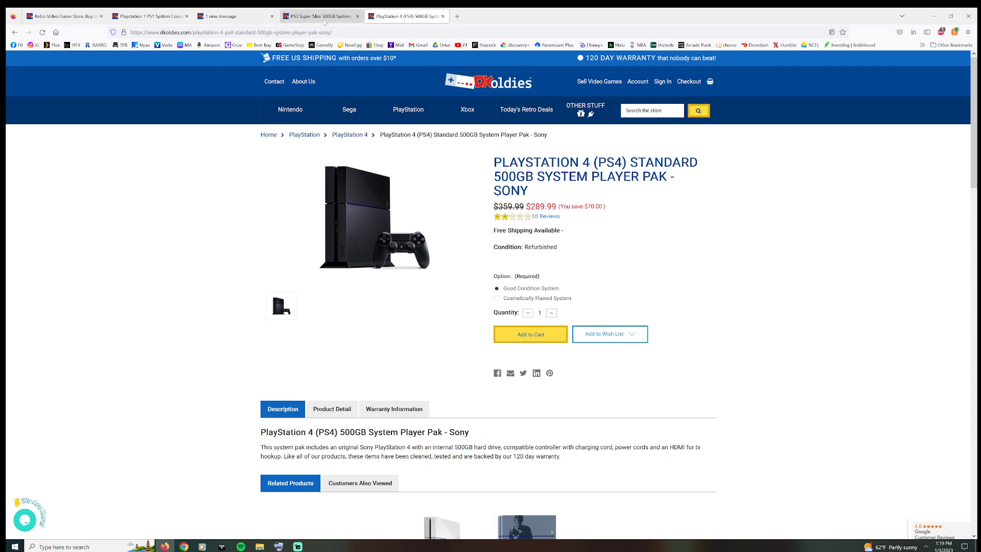
left_click(320, 15)
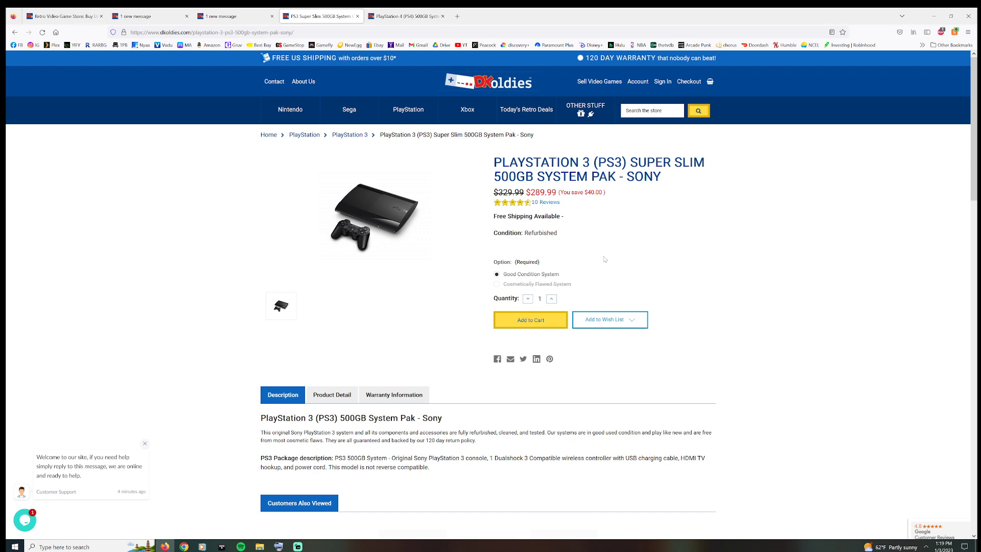
- In Calculator compute 290 × 2 = 580, then add 210 for a 790 subtotal
left_click(9, 545)
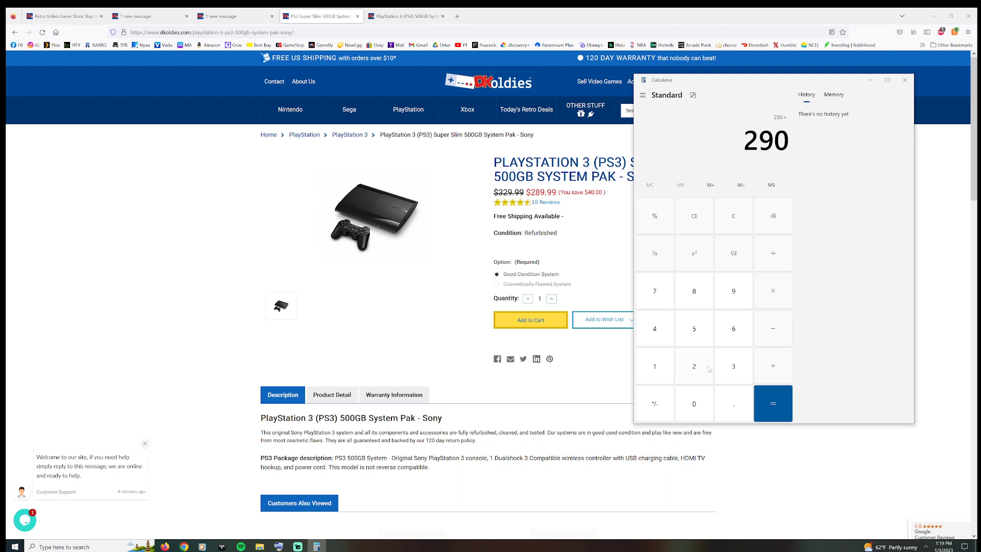
left_click(772, 403)
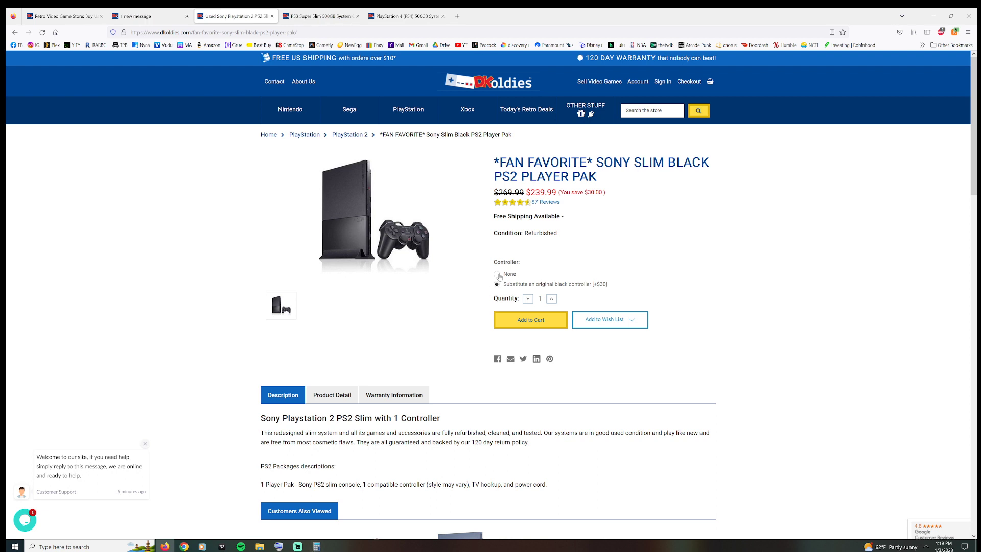
left_click(496, 274)
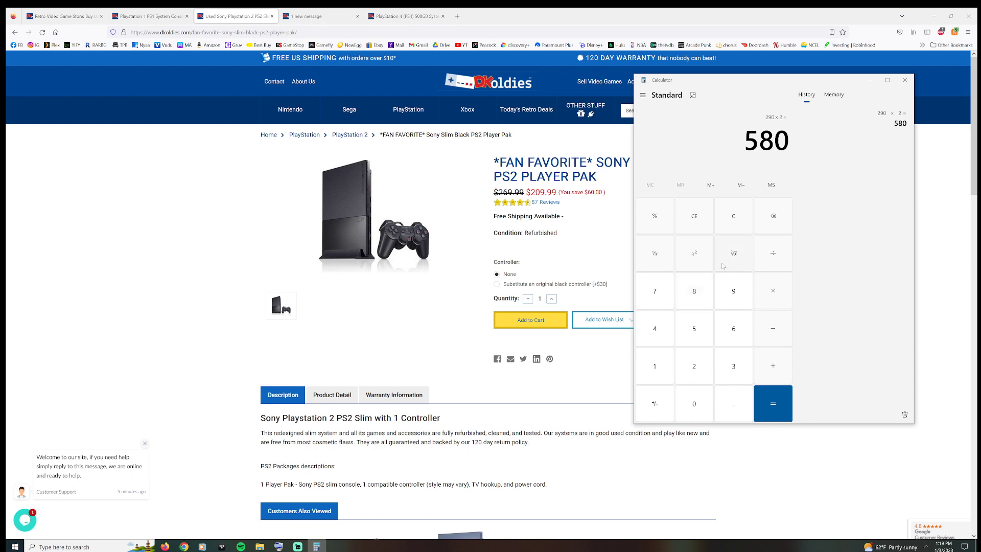
left_click(692, 366)
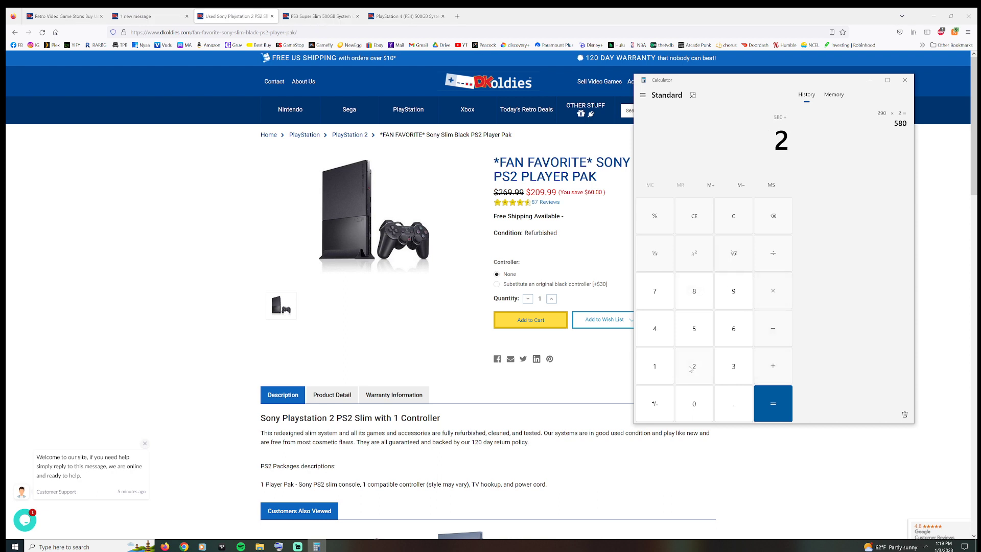
left_click(772, 404)
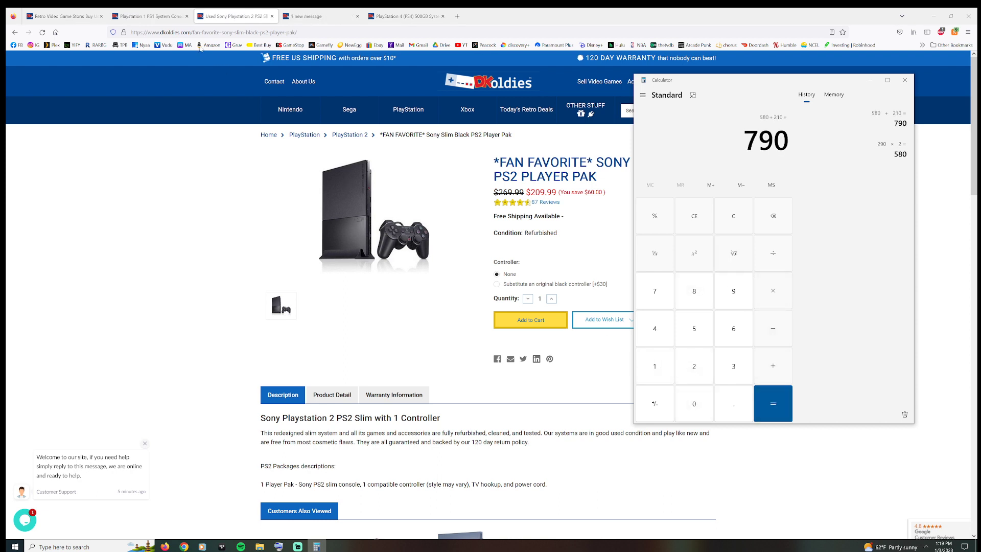
- Check the PS1 listing, add 160 to total 950, and put the calculator away
left_click(148, 15)
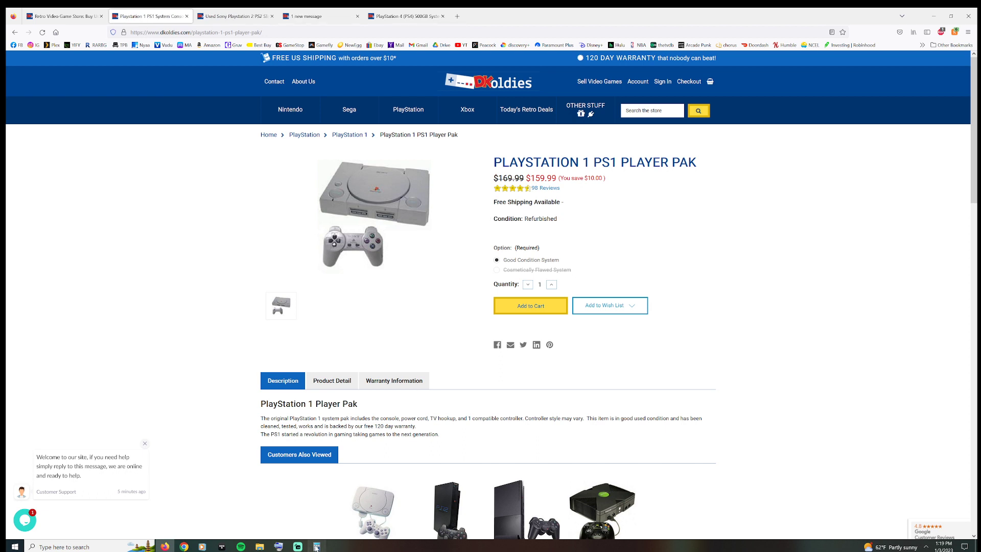
left_click(315, 546)
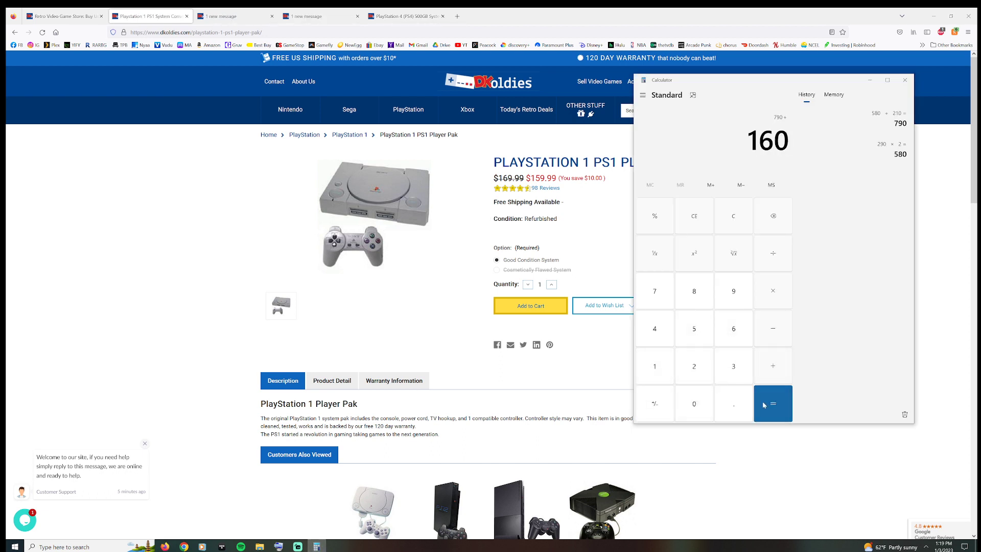
left_click(773, 403)
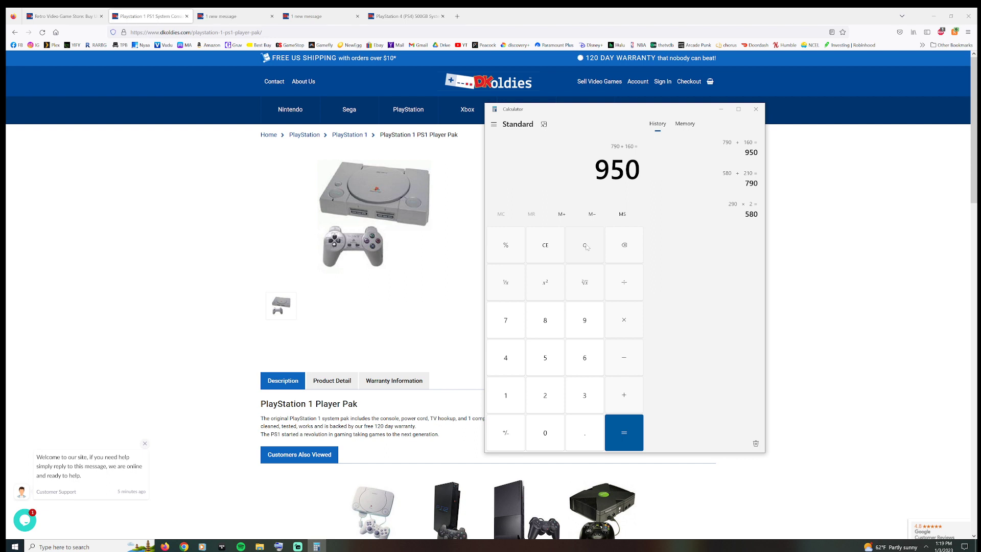
left_click(235, 15)
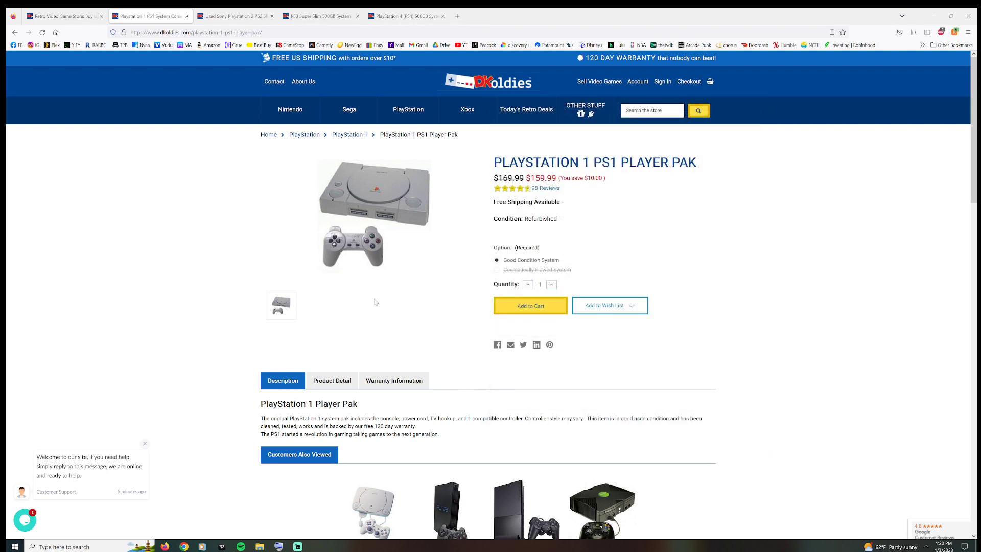
- Select Cosmetically Flawed System on the PS3 Super Slim ($214.99) and PS4 Player Pak ($239.99)
left_click(405, 15)
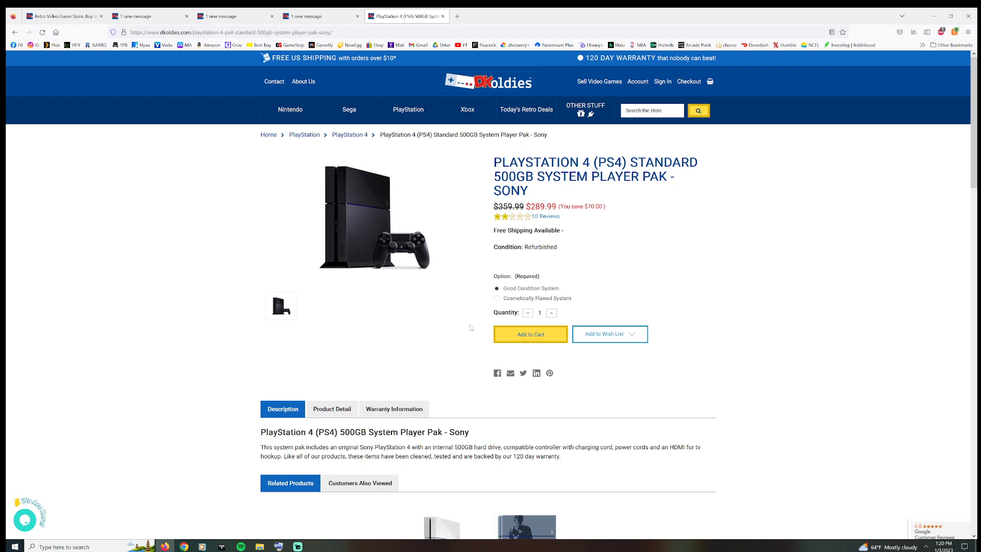
left_click(497, 297)
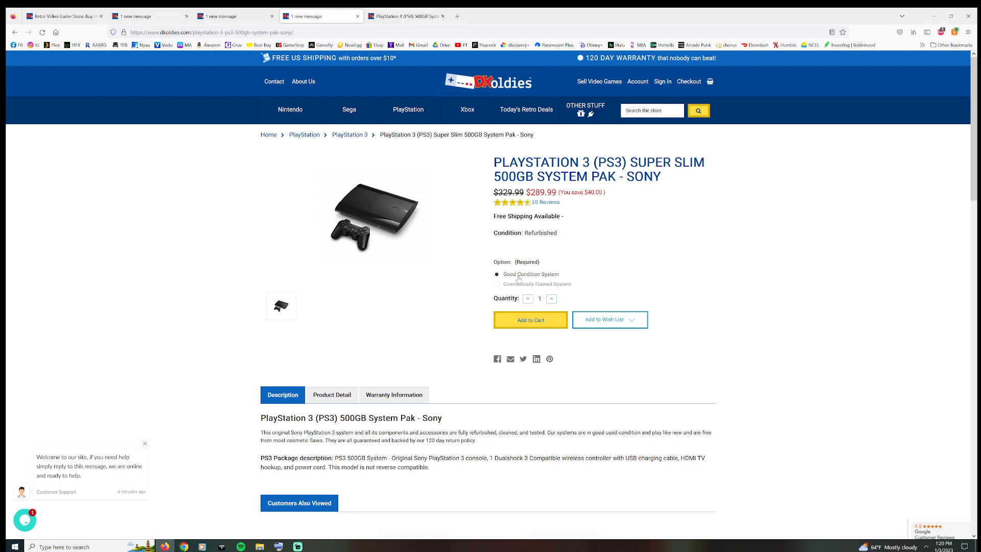
left_click(497, 283)
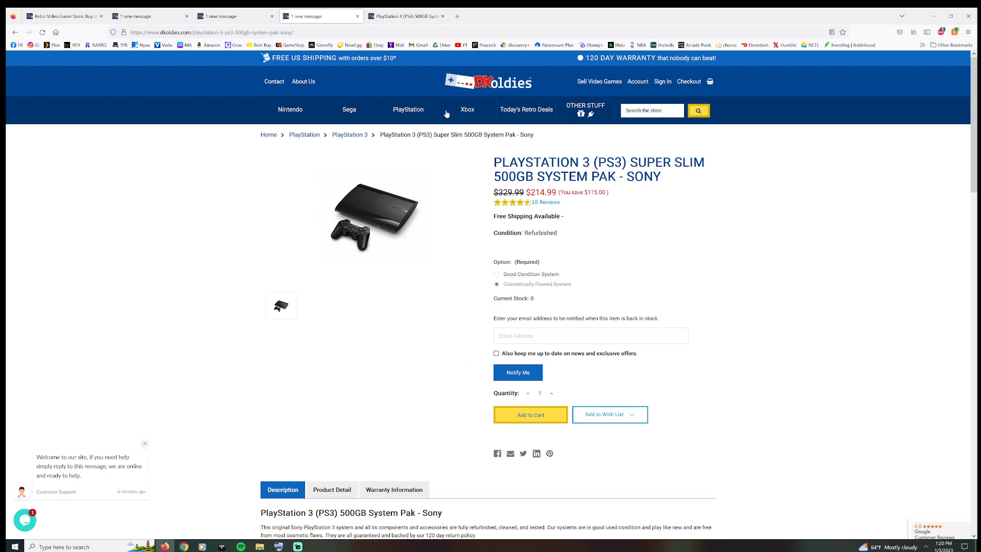
left_click(406, 15)
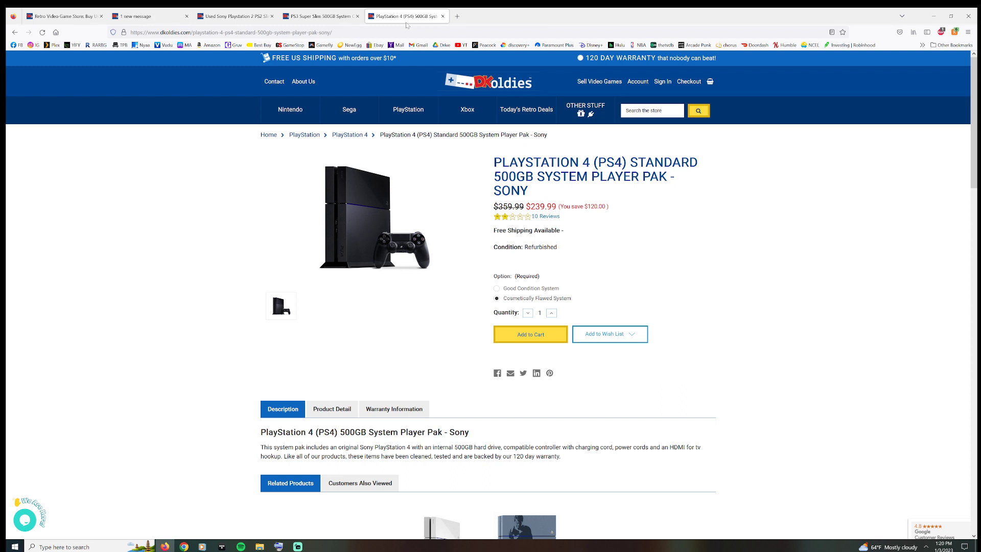